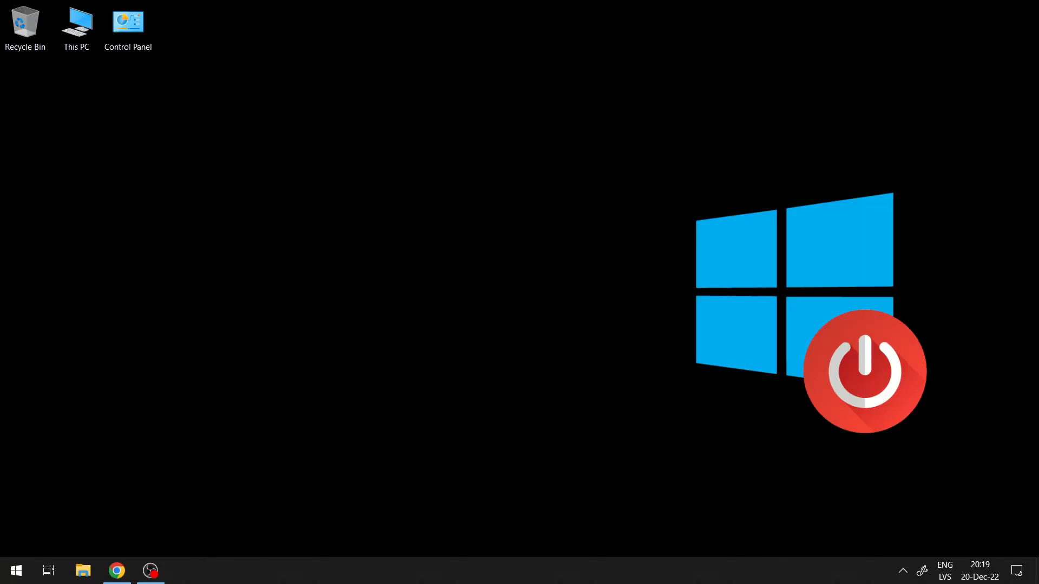
Step: Search the Start menu for "command pro" to surface Command Prompt as best match
type("command pro")
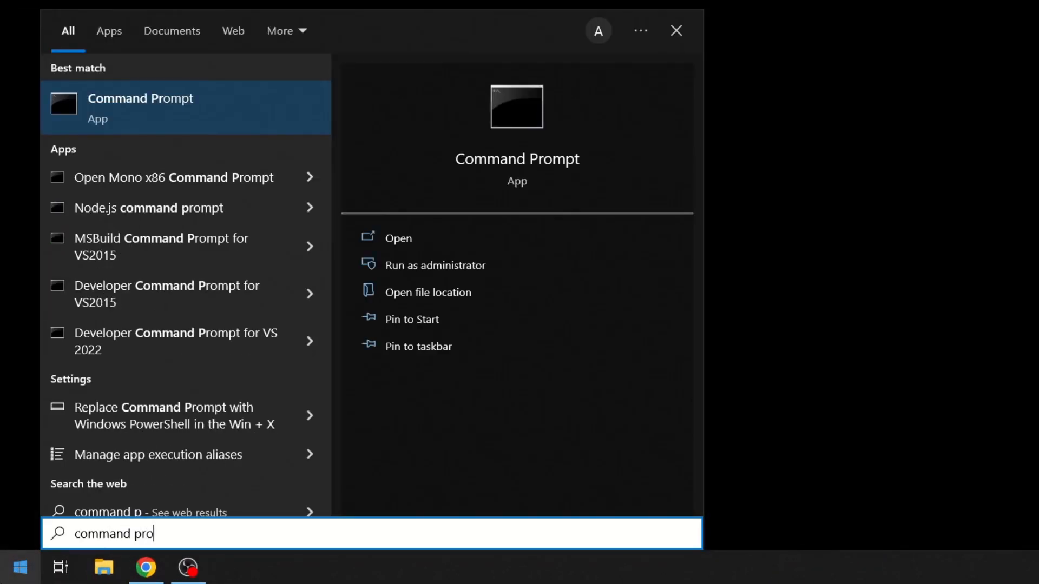
Step: Launch Command Prompt and run shutdown -s -t 3600 to schedule a one-hour shutdown
left_click(139, 108)
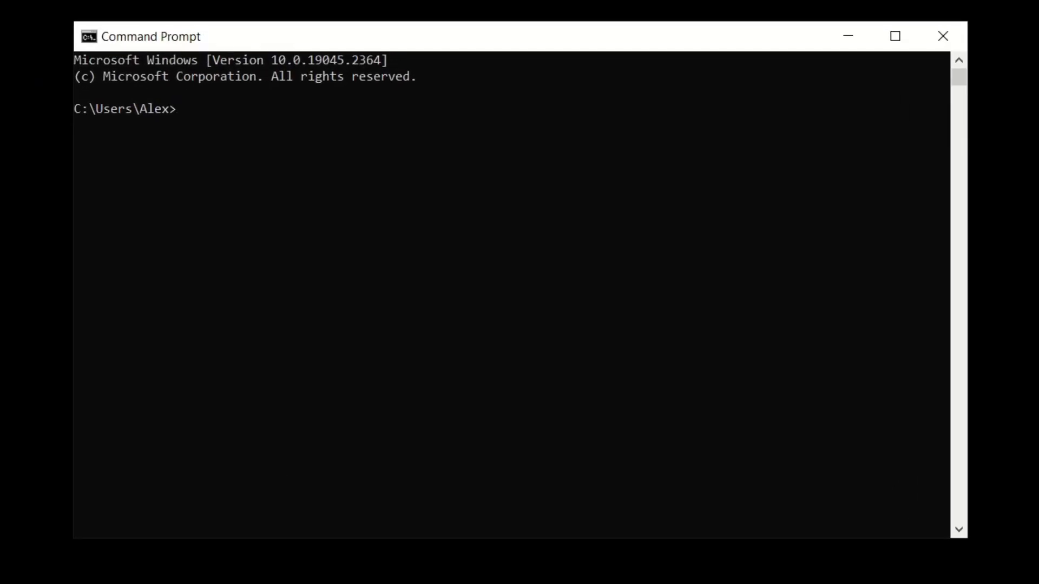
type("shutdown -s -t")
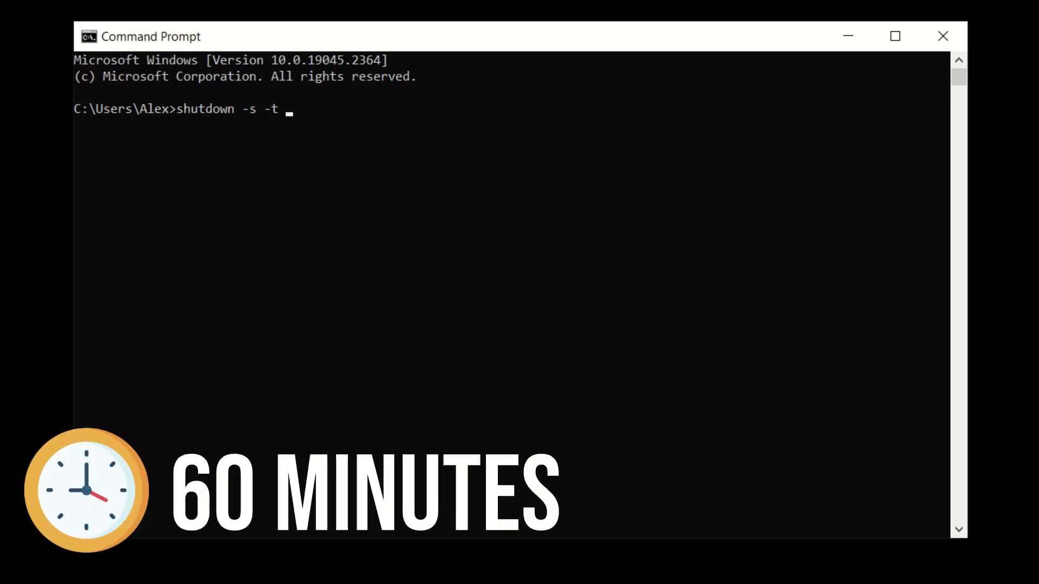
type("3600")
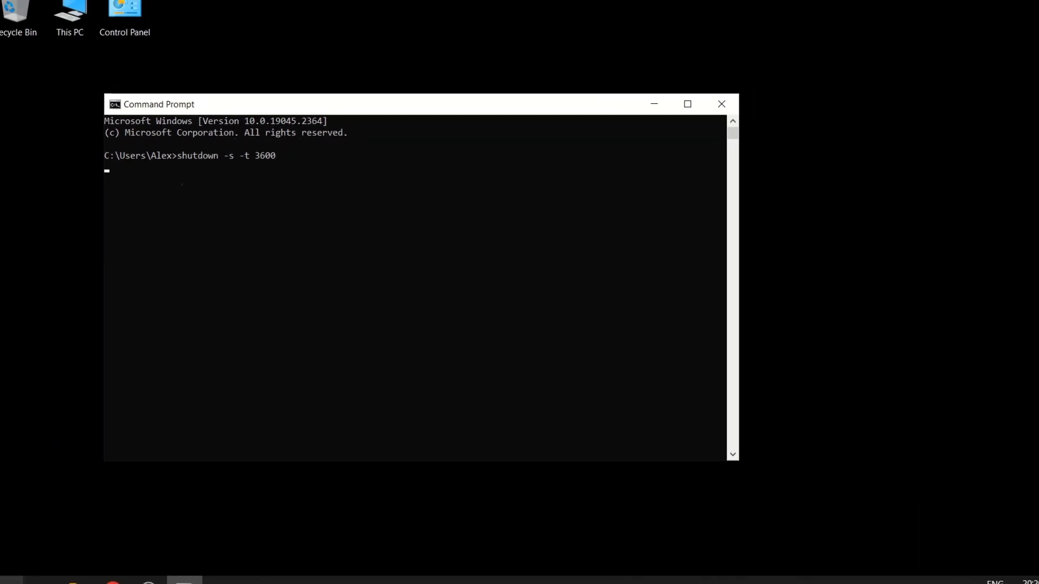
key("enter")
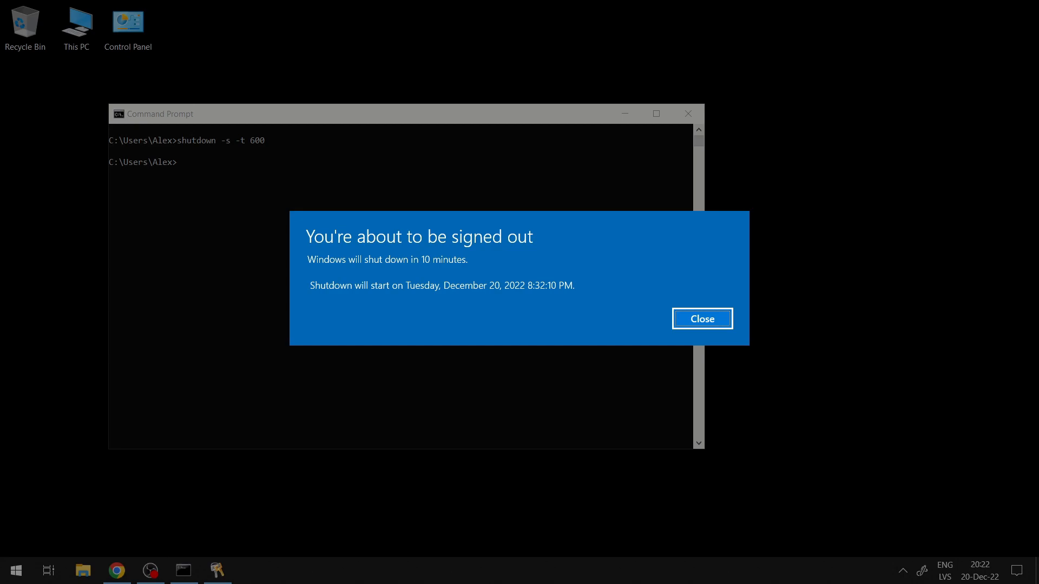
Step: Dismiss the shutdown warning and begin entering the shutdown -a abort command
left_click(702, 318)
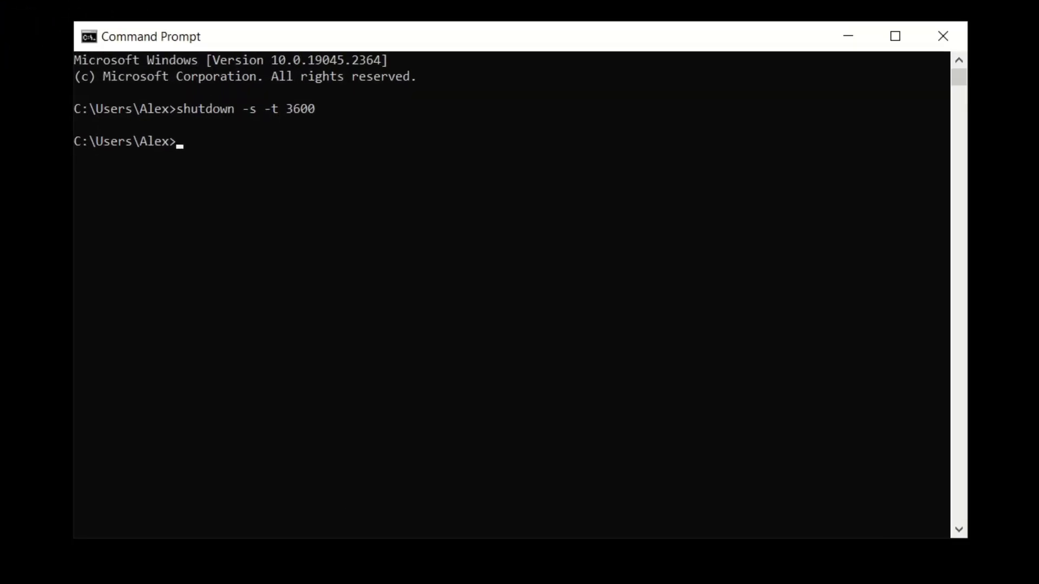
type("shutdown -")
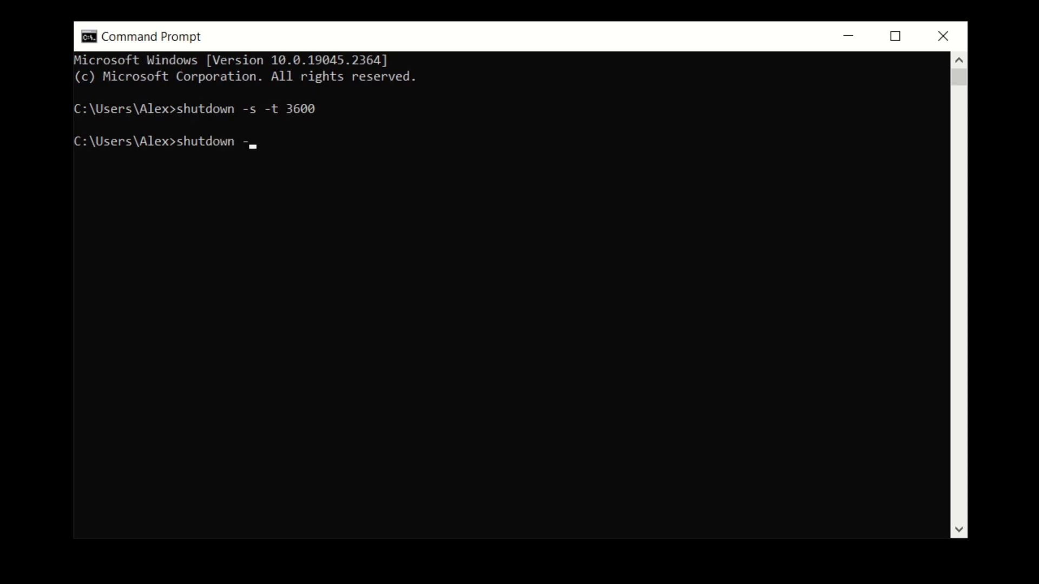